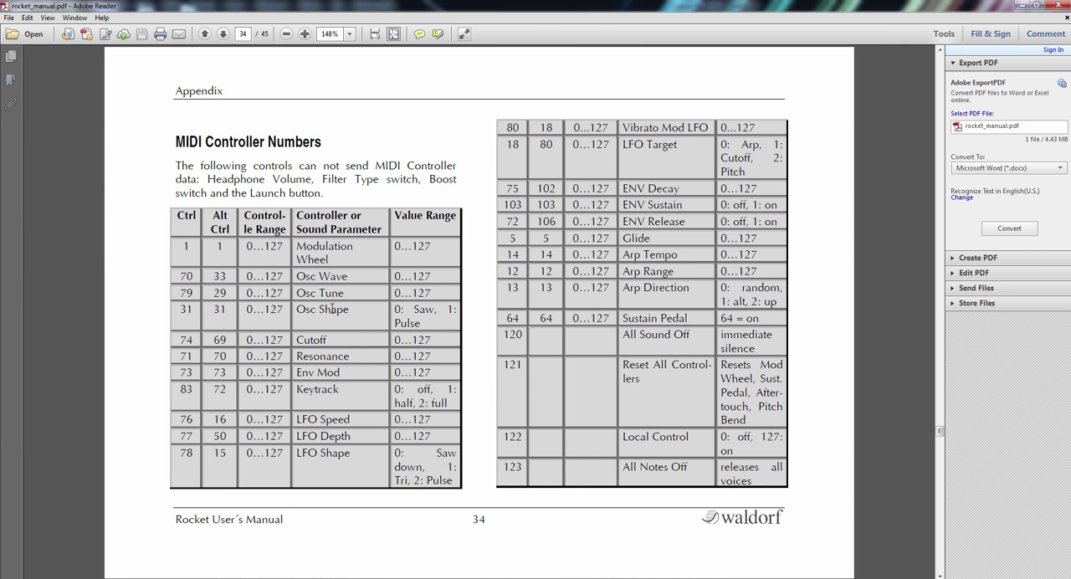
mouse_move(403, 309)
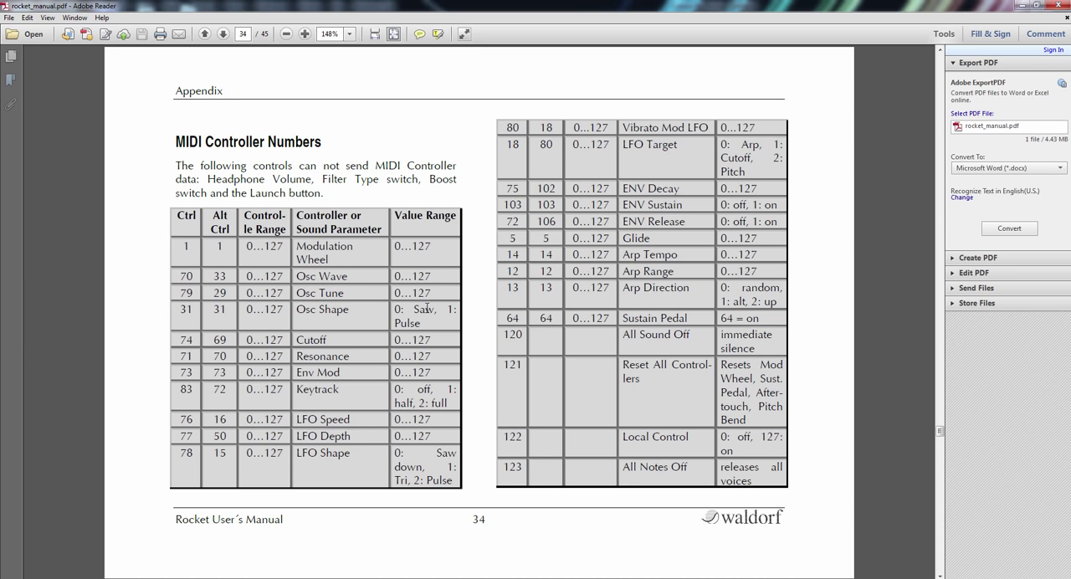
mouse_move(471, 337)
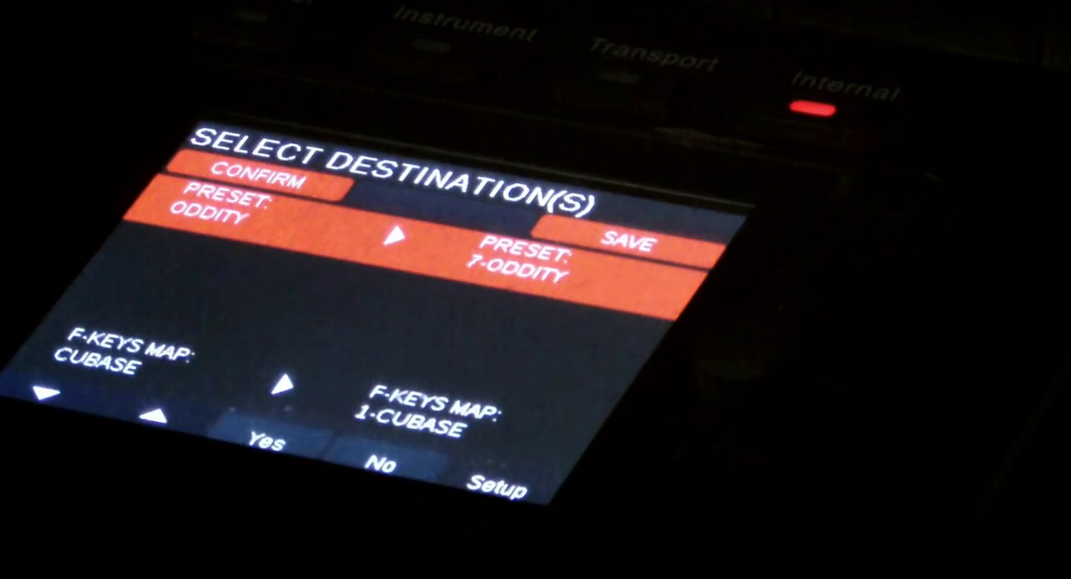
Save the mapping to preset 7-Oddity with the F-Keys Map excluded
click(266, 441)
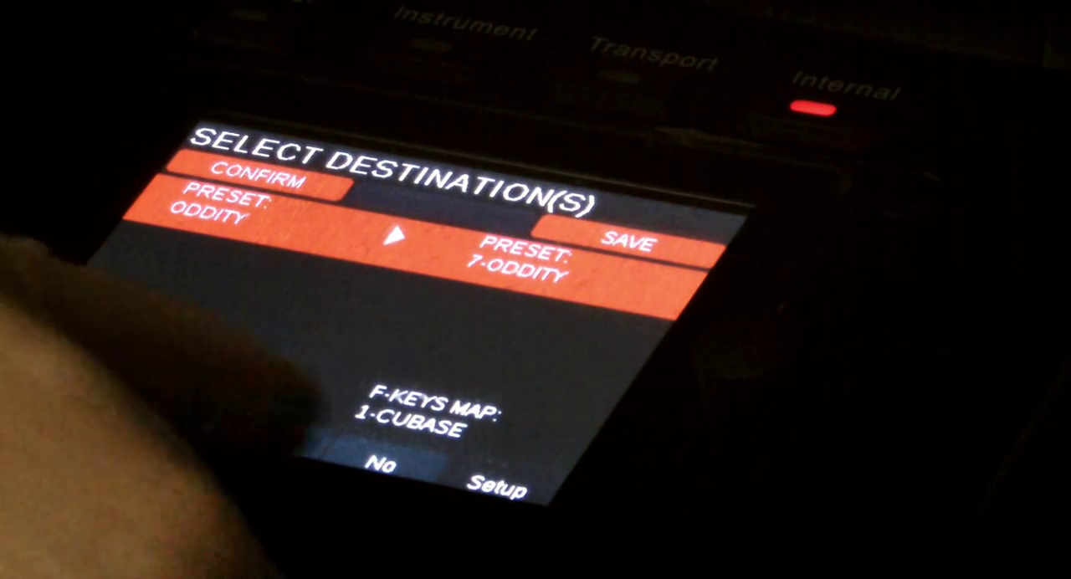
click(248, 186)
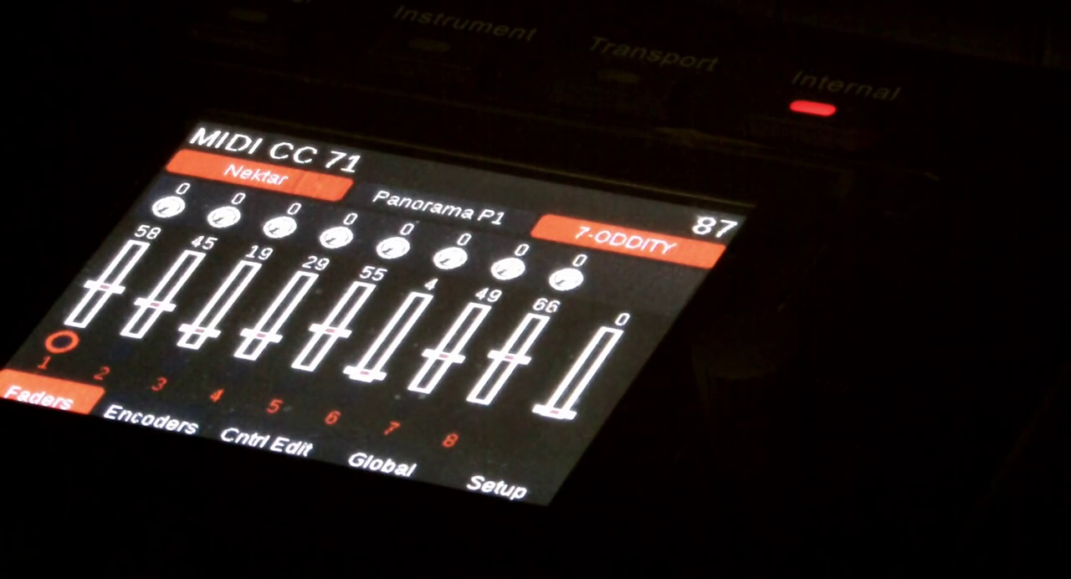
Move a fader on the 7-Oddity Faders page to change its value
drag(121, 335, 121, 247)
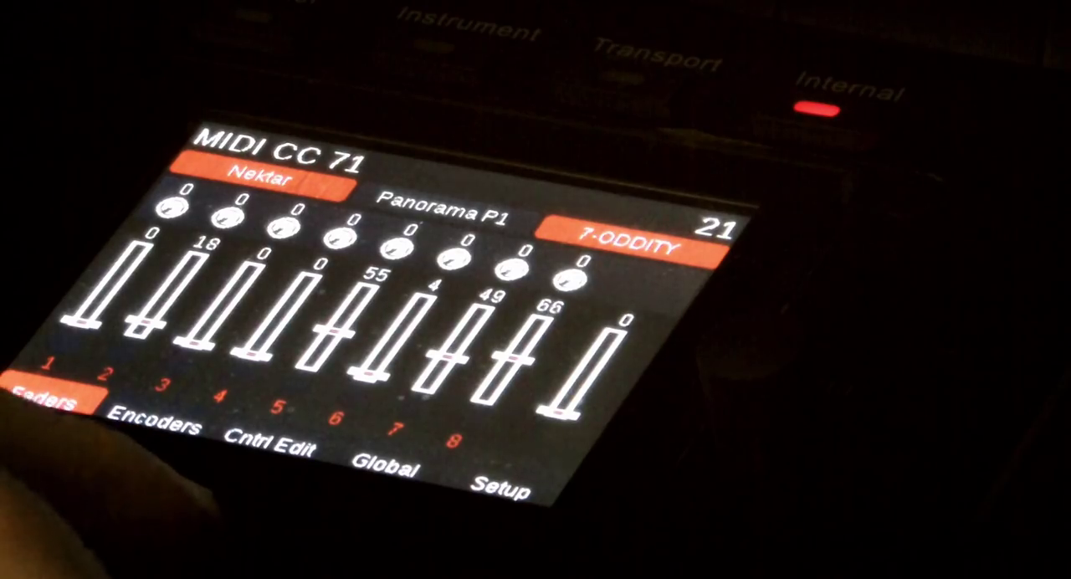
Open Control Edit for the fader mapped to MIDI CC 76 on the global channel
click(270, 446)
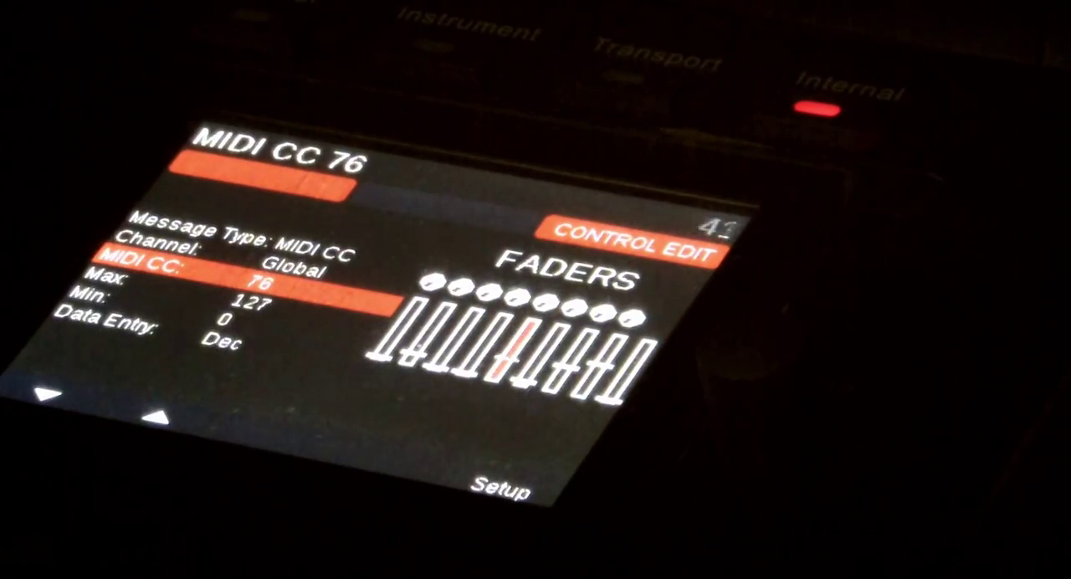